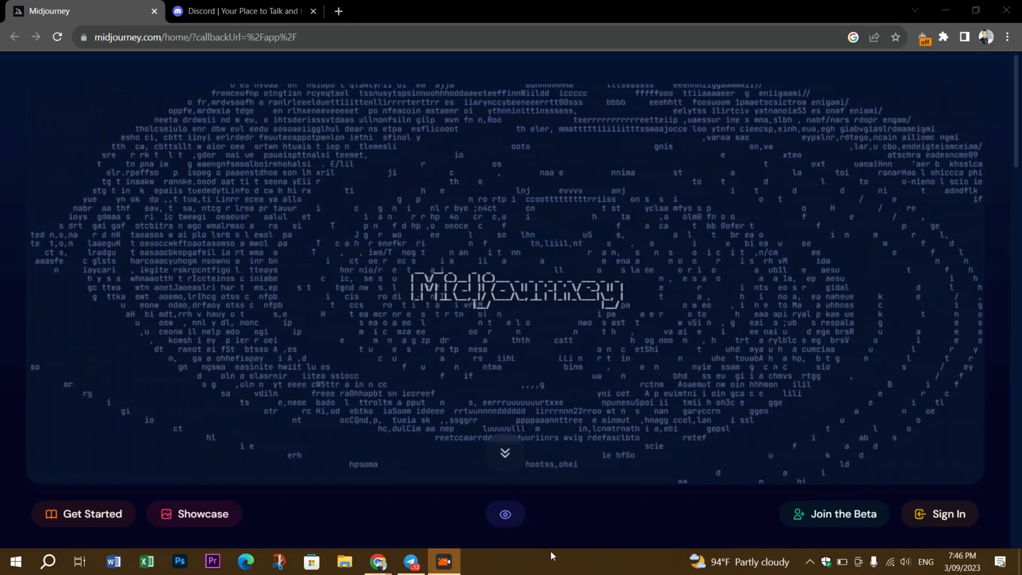
# Switch to the discord.com homepage and launch Discord in the browser.
pyautogui.click(240, 11)
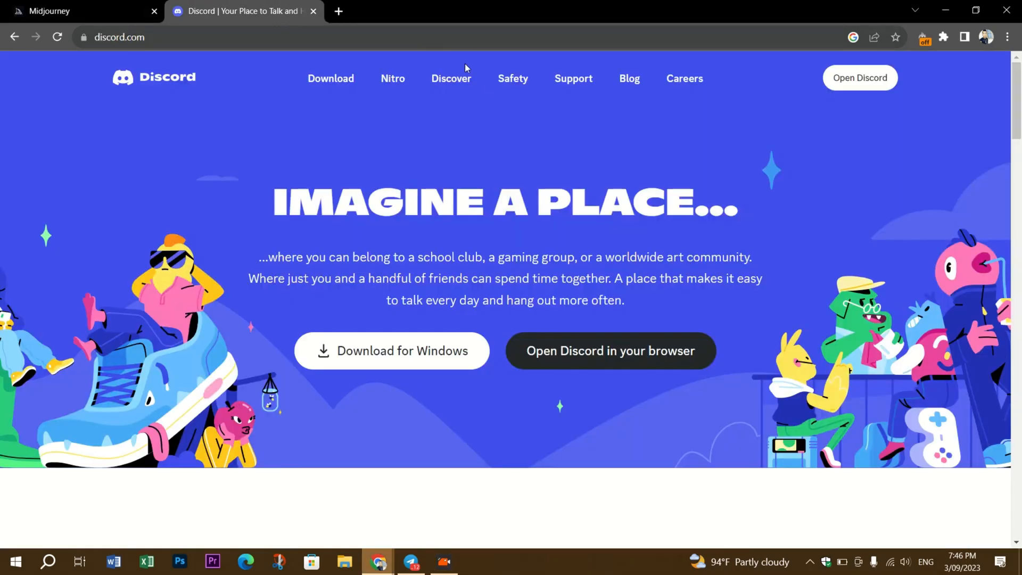
pyautogui.moveTo(667, 235)
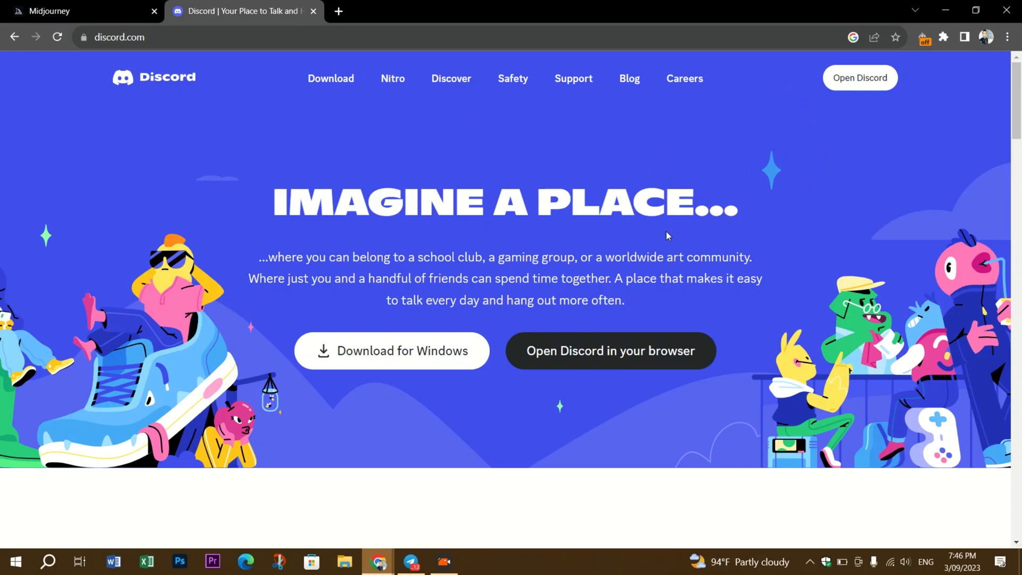
pyautogui.moveTo(148, 97)
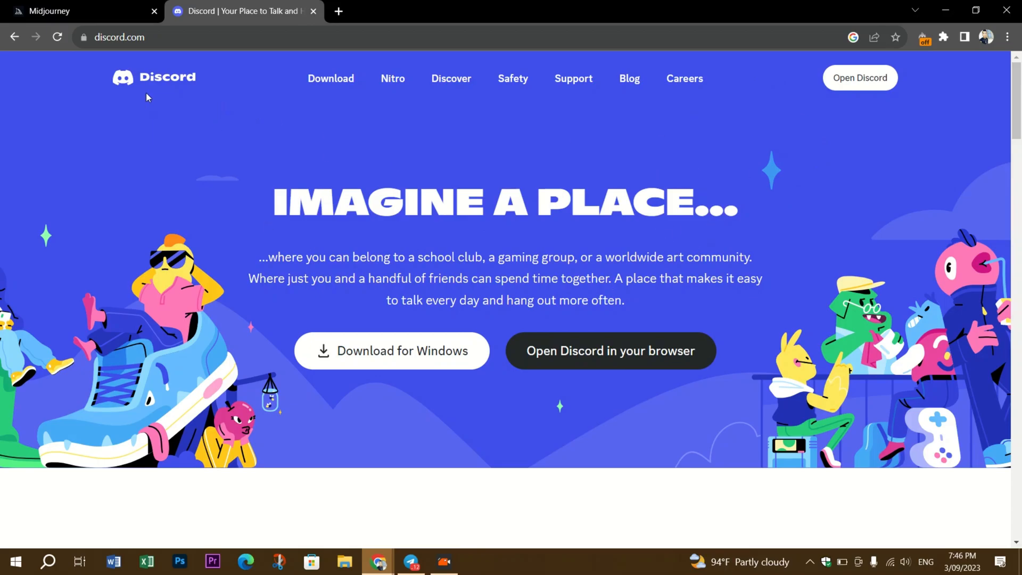
pyautogui.moveTo(215, 152)
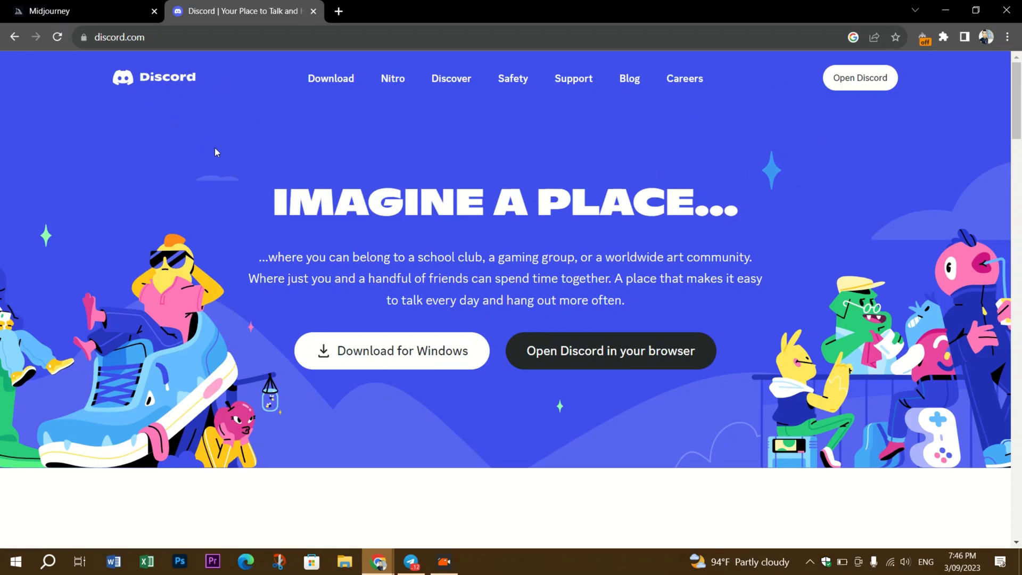
pyautogui.moveTo(580, 335)
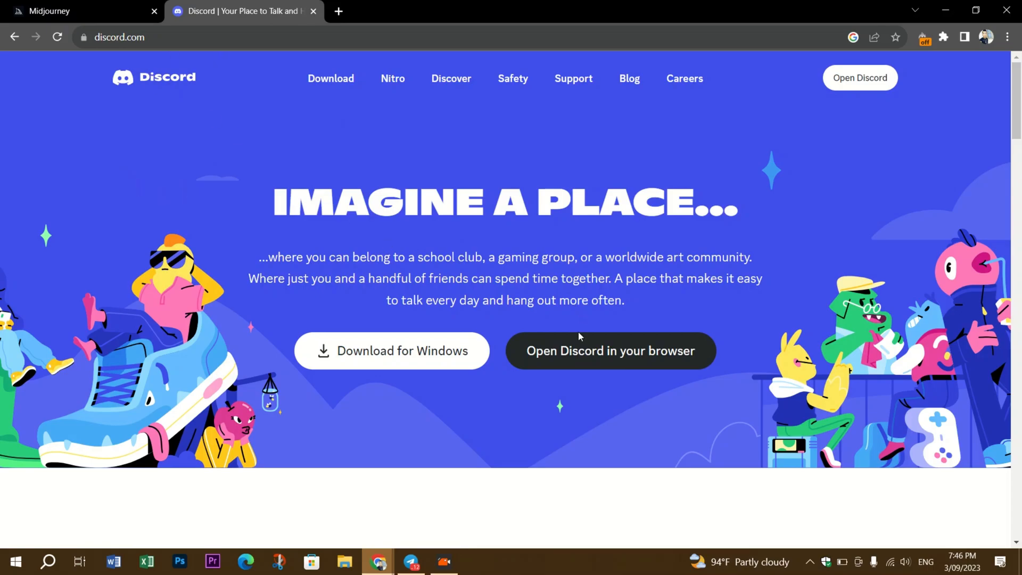
pyautogui.click(611, 352)
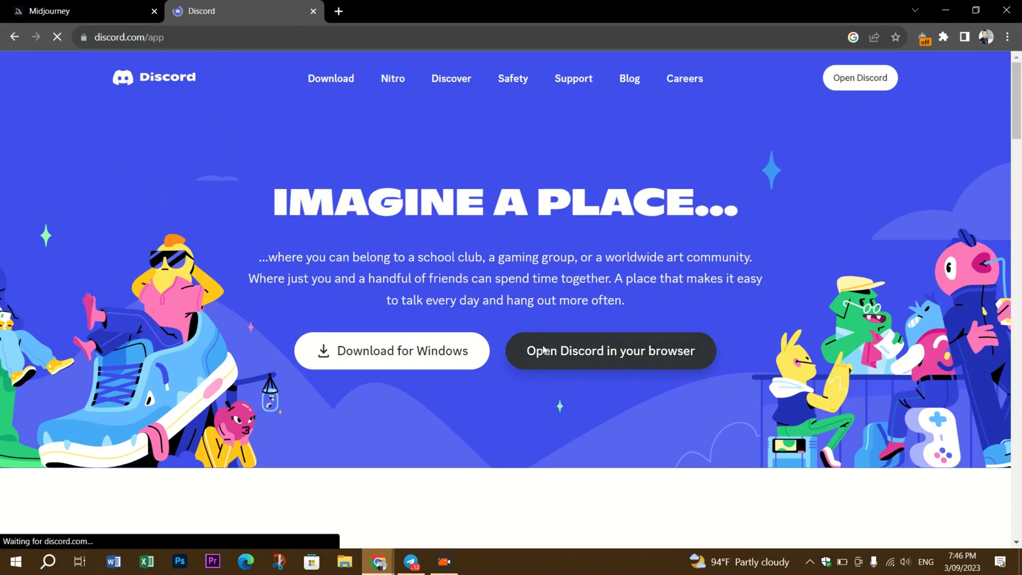
# Search Google for 'midjourney discord' and open the discord.com/invite/midjourney result.
pyautogui.click(611, 352)
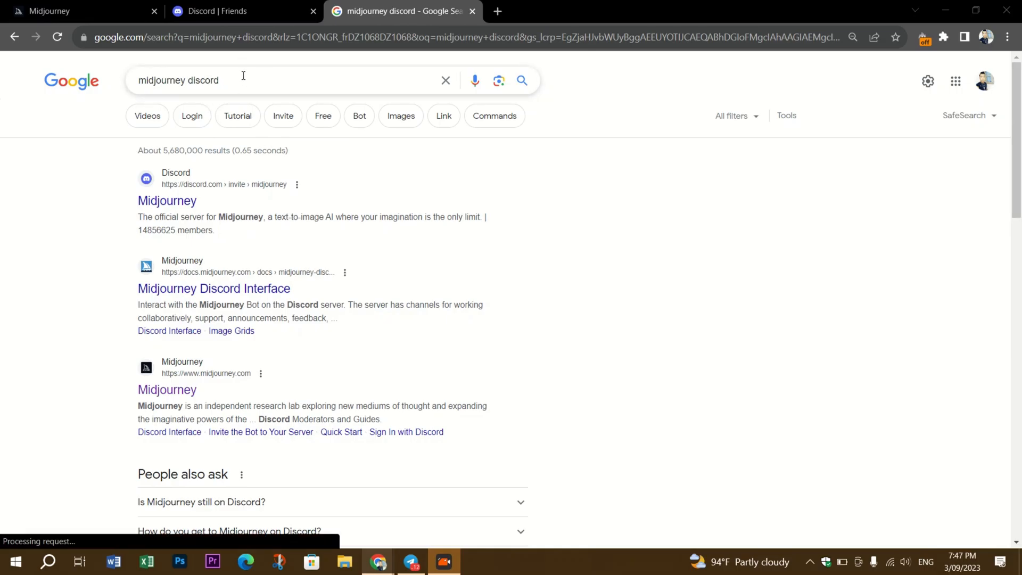
pyautogui.moveTo(154, 209)
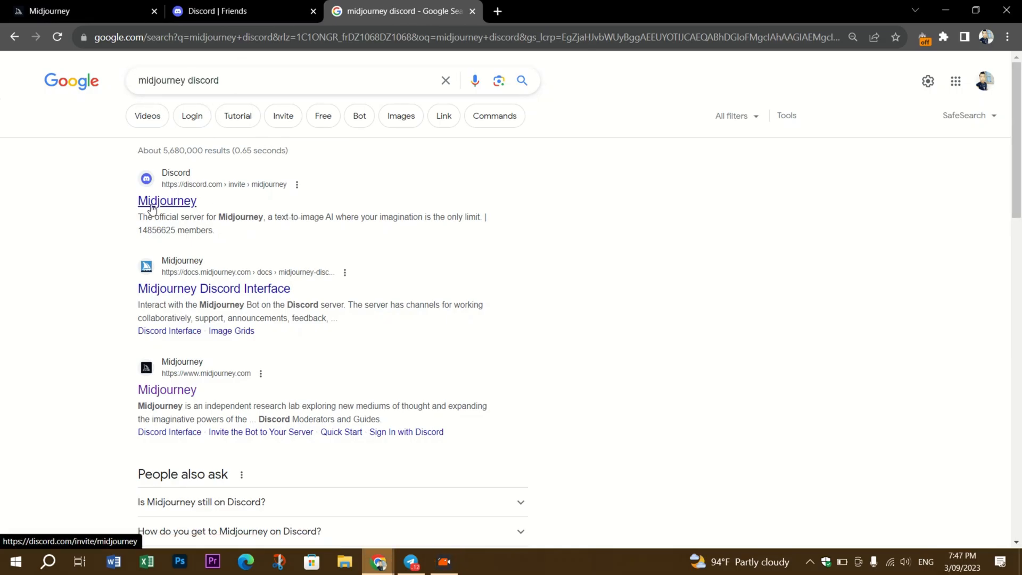
pyautogui.click(166, 200)
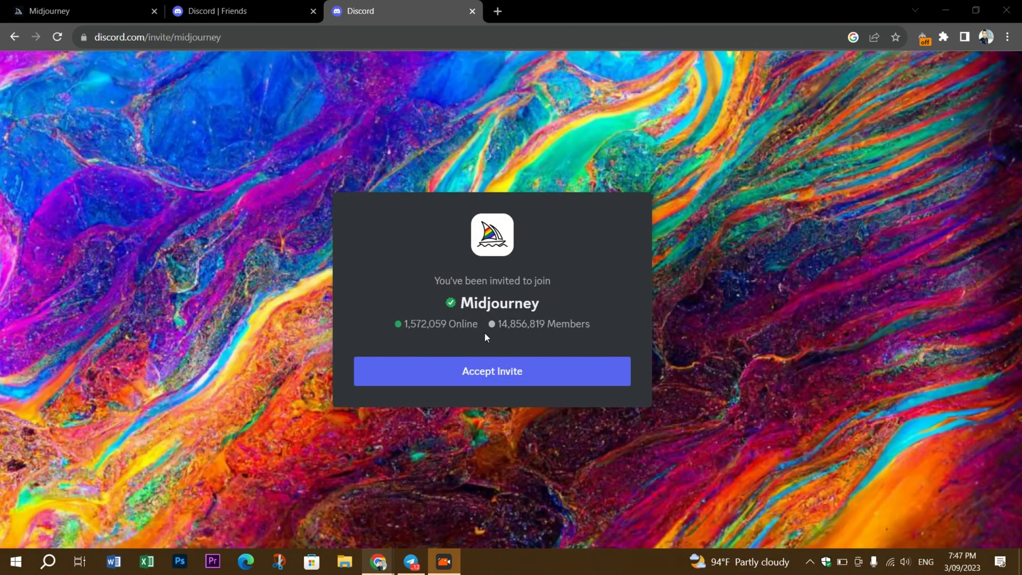
# Accept the Midjourney server invite and enter the #newbies-41 channel under Newcomer Rooms.
pyautogui.click(492, 371)
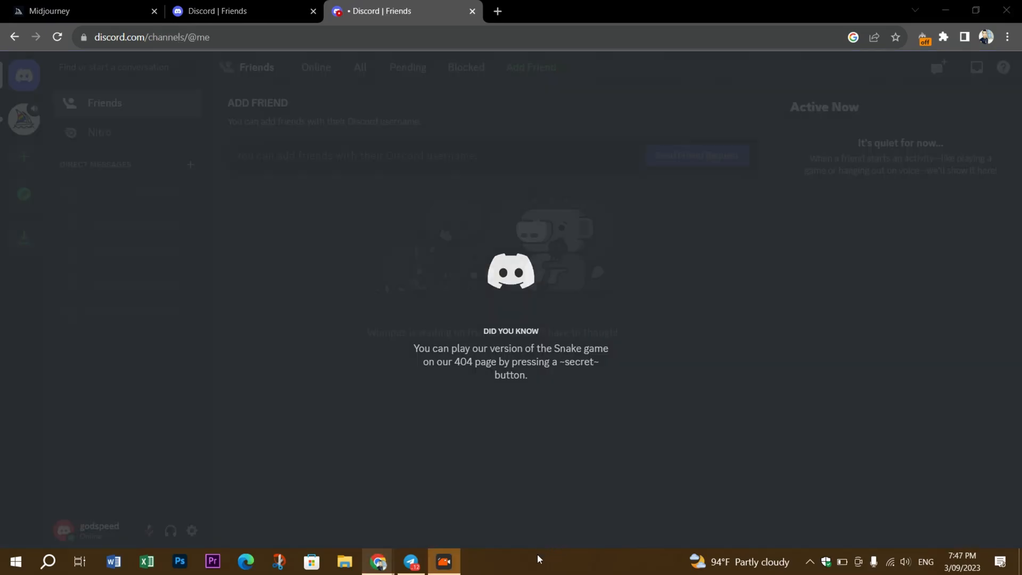
pyautogui.click(24, 117)
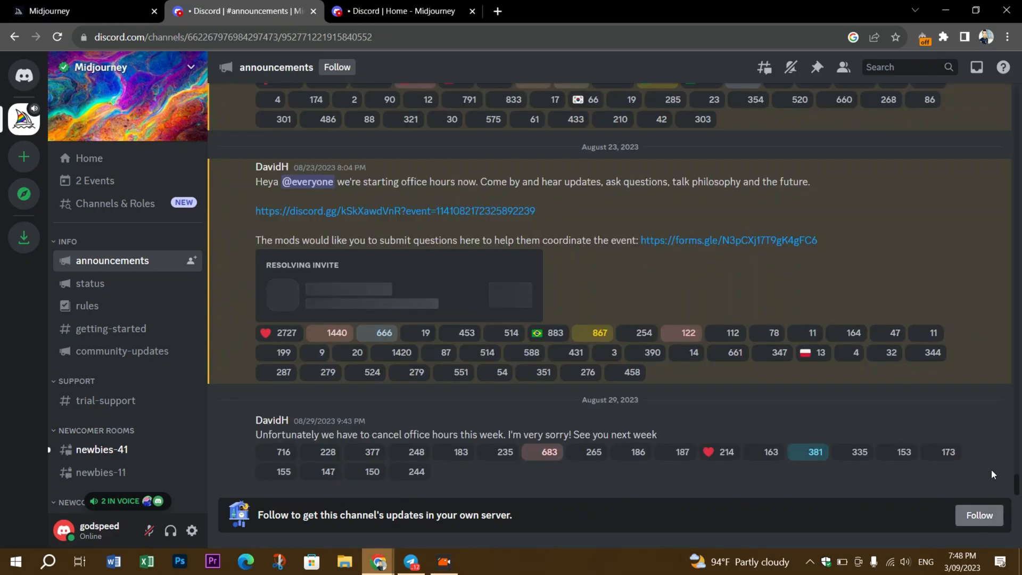
pyautogui.click(101, 449)
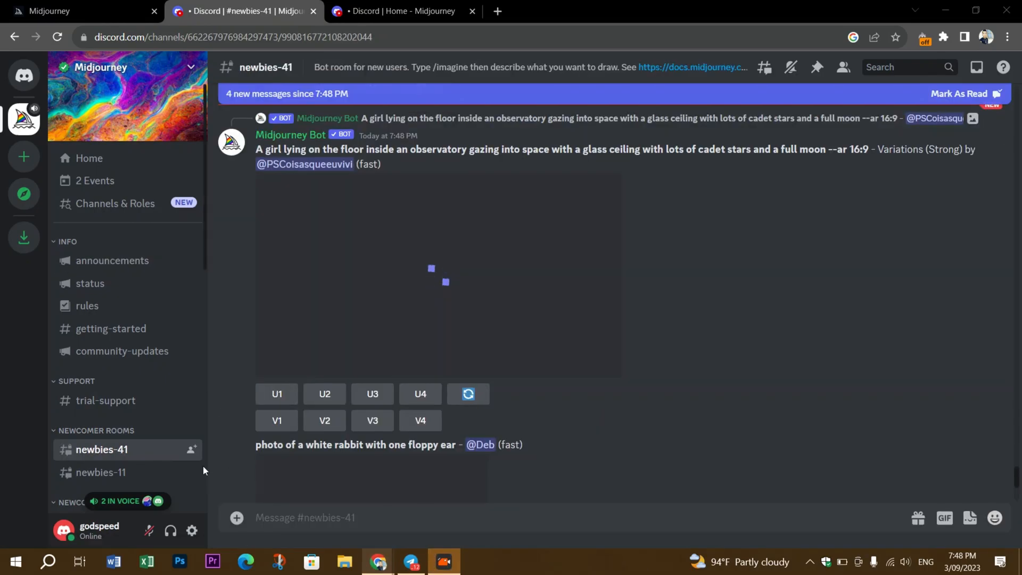
pyautogui.moveTo(94, 449)
pyautogui.write('/imagine backpac')
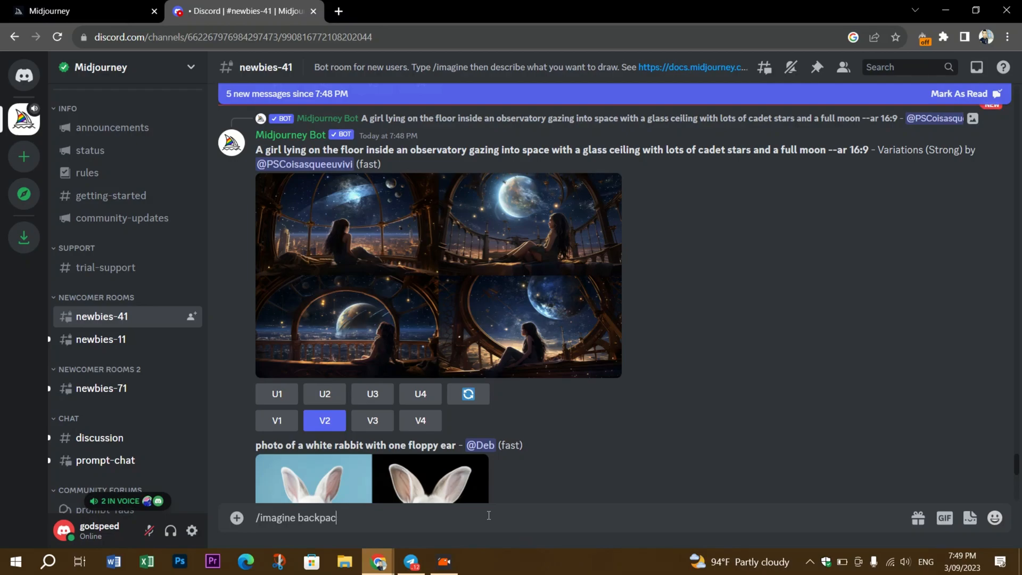
# Begin typing the /imagine backpack prompt in the #newbies-41 message box.
pyautogui.write('k')
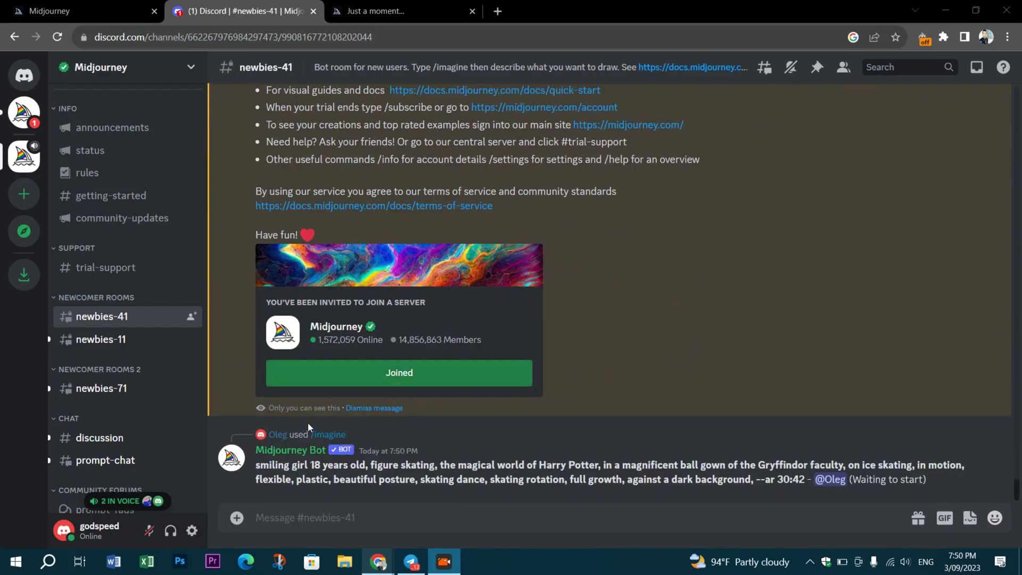
pyautogui.moveTo(530, 556)
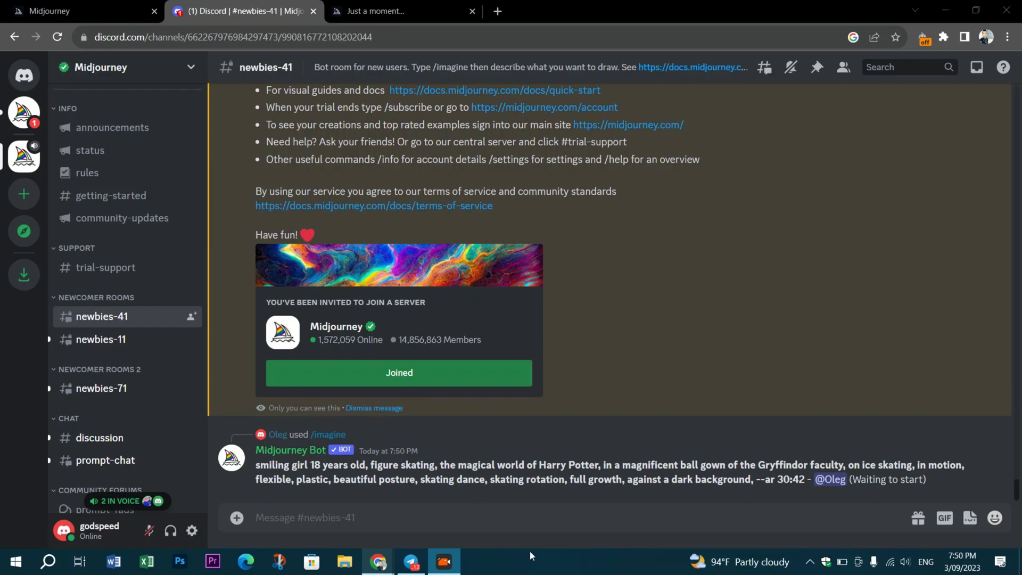